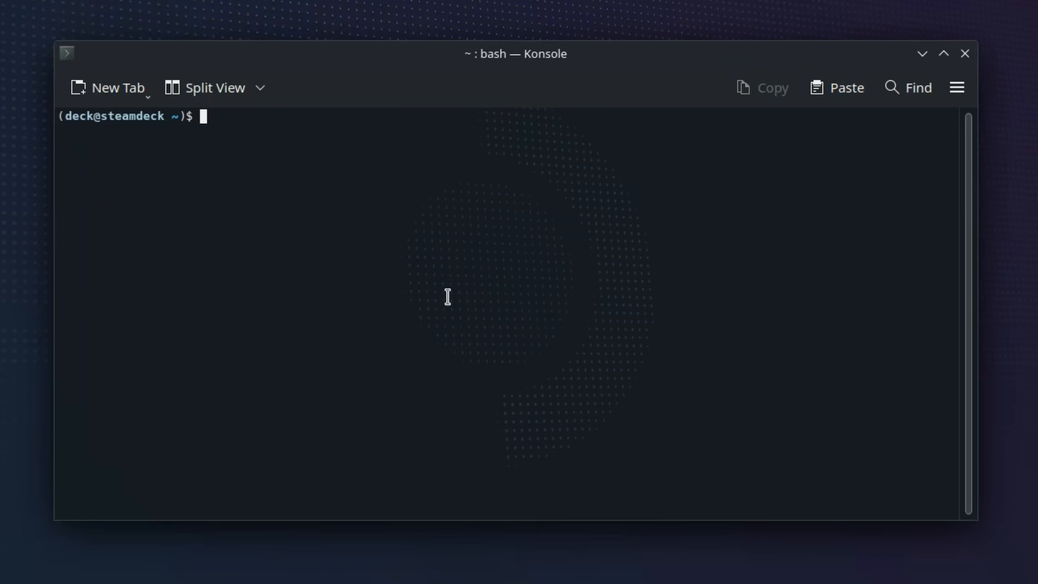
Run passwd in Konsole to set a new password for the desktop user.
text(passwd)
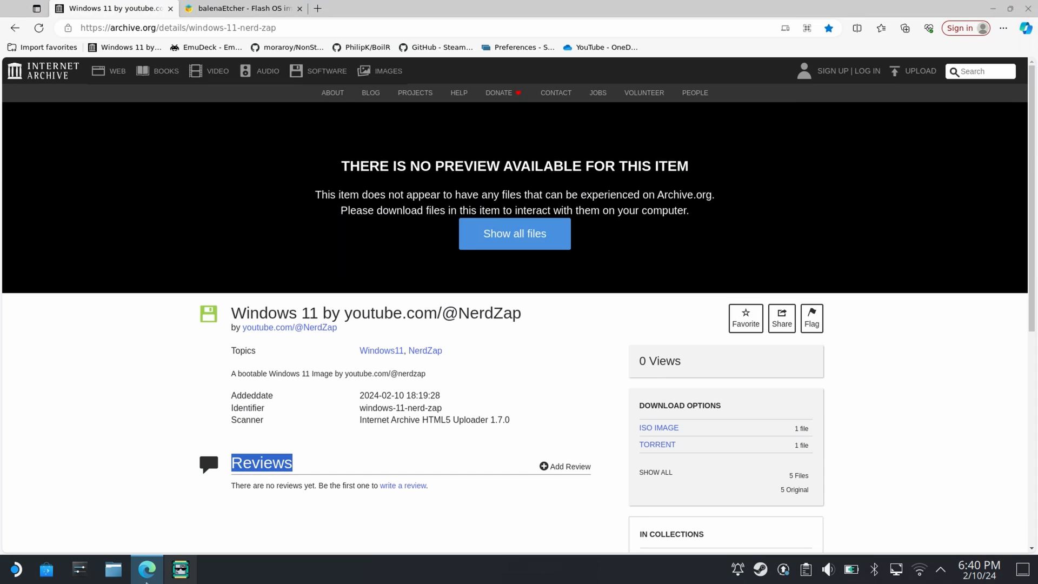
Download the 11.0 GB Windows 11 ISO image from the NerdZap archive.org item.
click(178, 27)
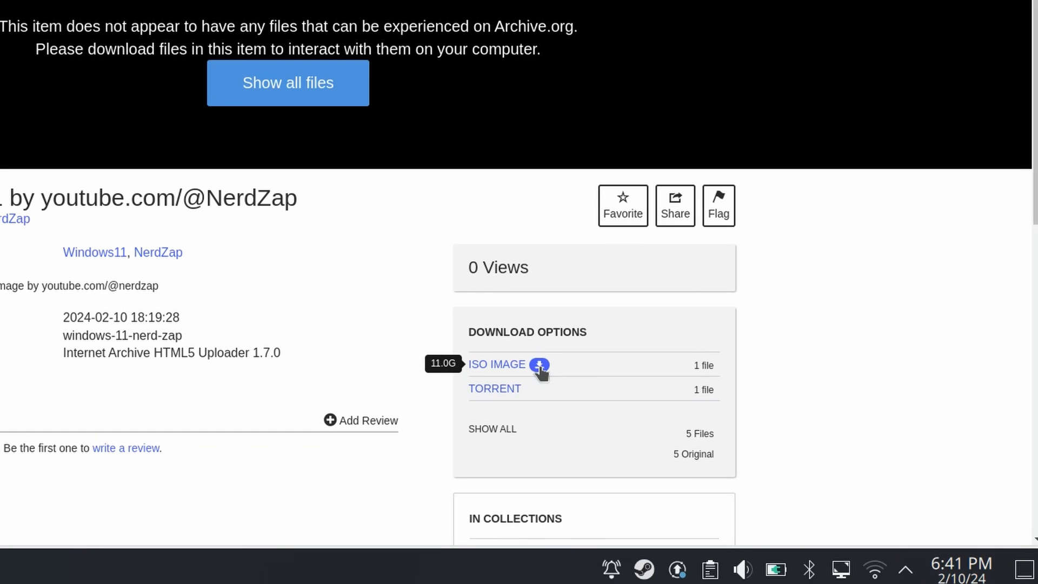
click(243, 8)
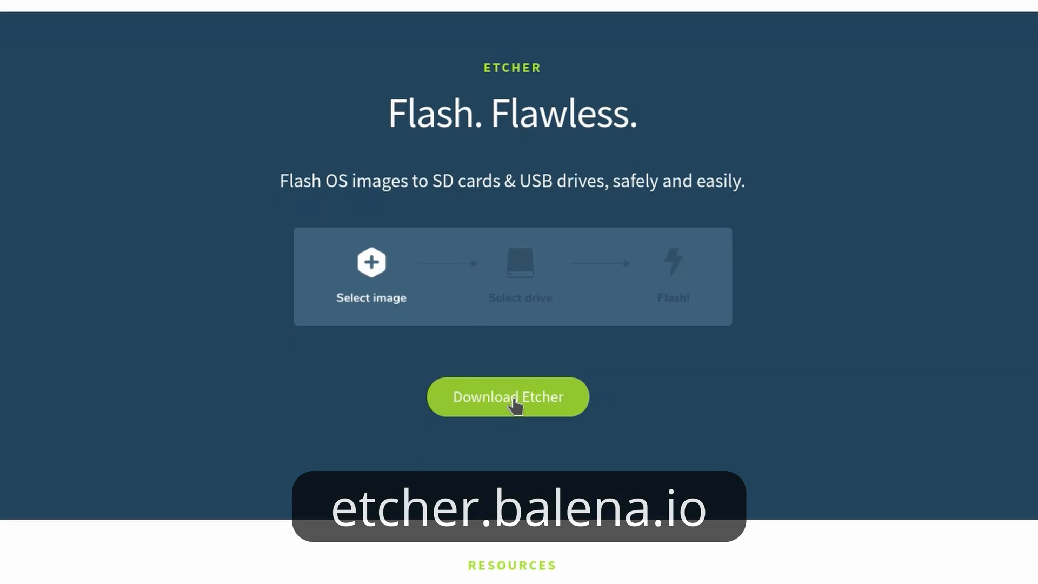
Download the Etcher for Linux x64 AppImage from the Etcher downloads list.
click(507, 396)
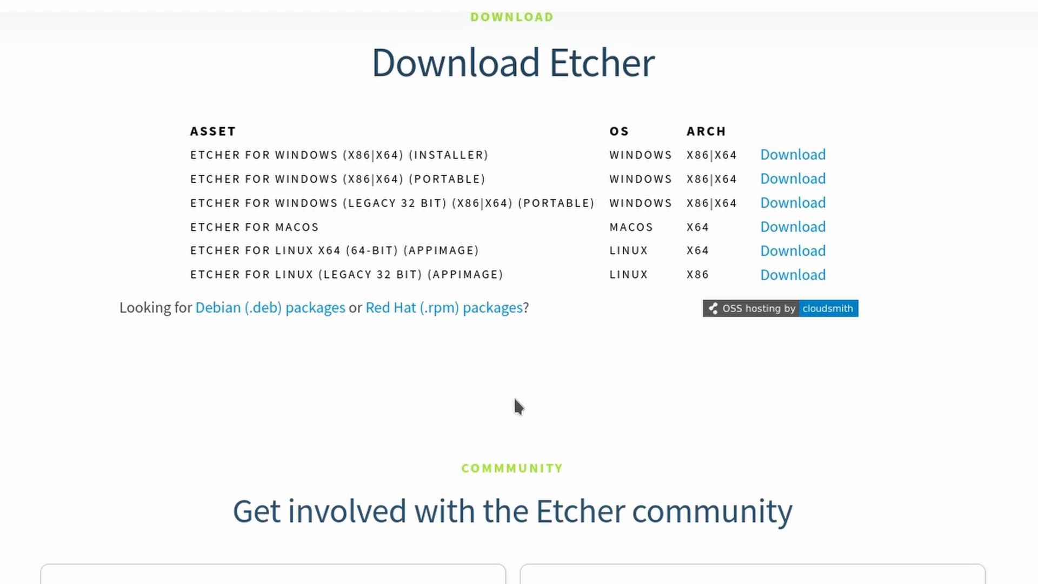
mouse_move(789, 258)
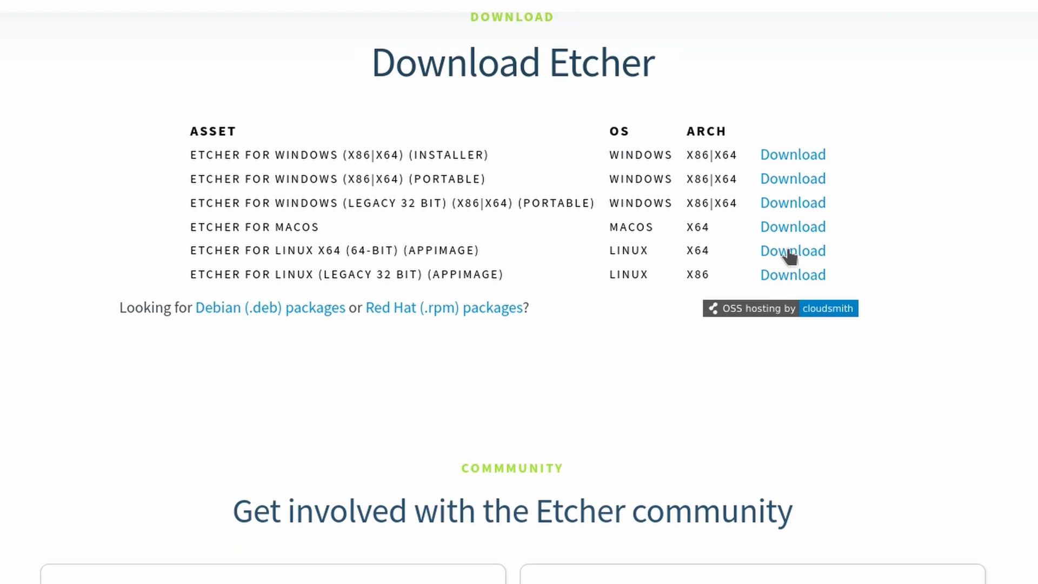
click(792, 250)
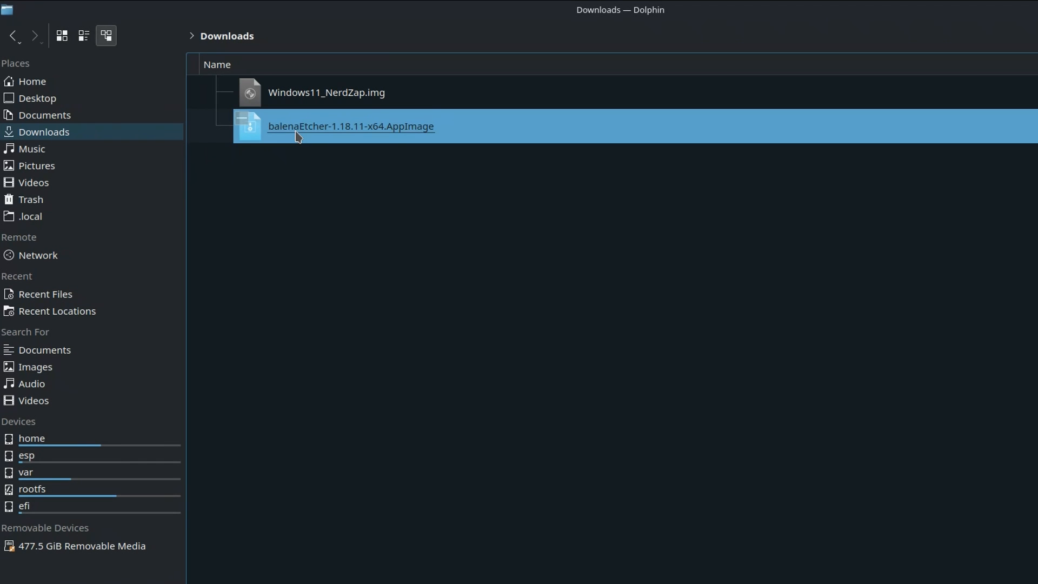
Launch balenaEtcher-1.18.11-x64.AppImage from Dolphin's Downloads folder.
double_click(350, 126)
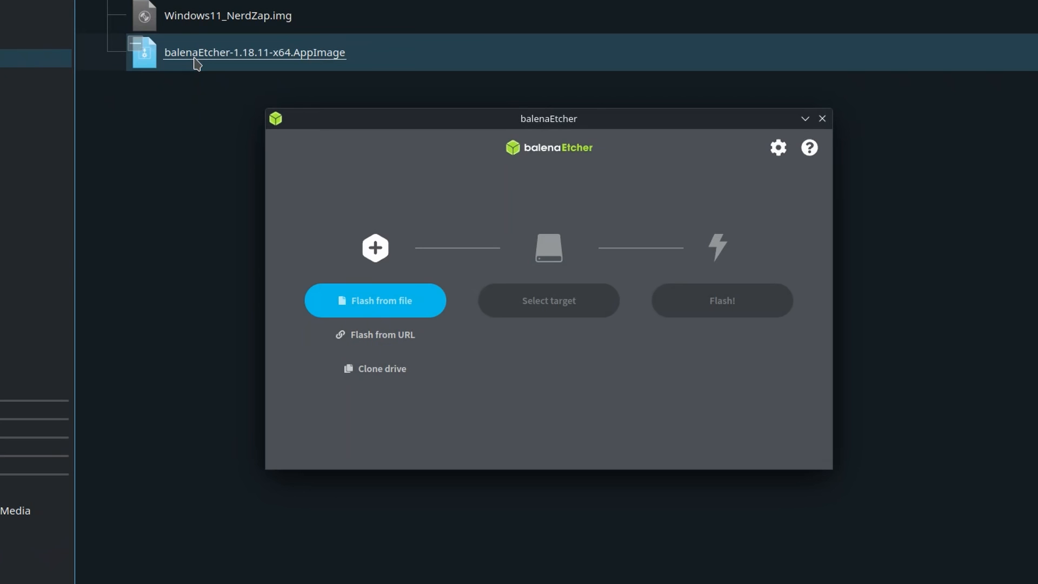
Load Windows11_NerdZap.img as the source, accept the warning, and select the 513 GB drive.
click(374, 300)
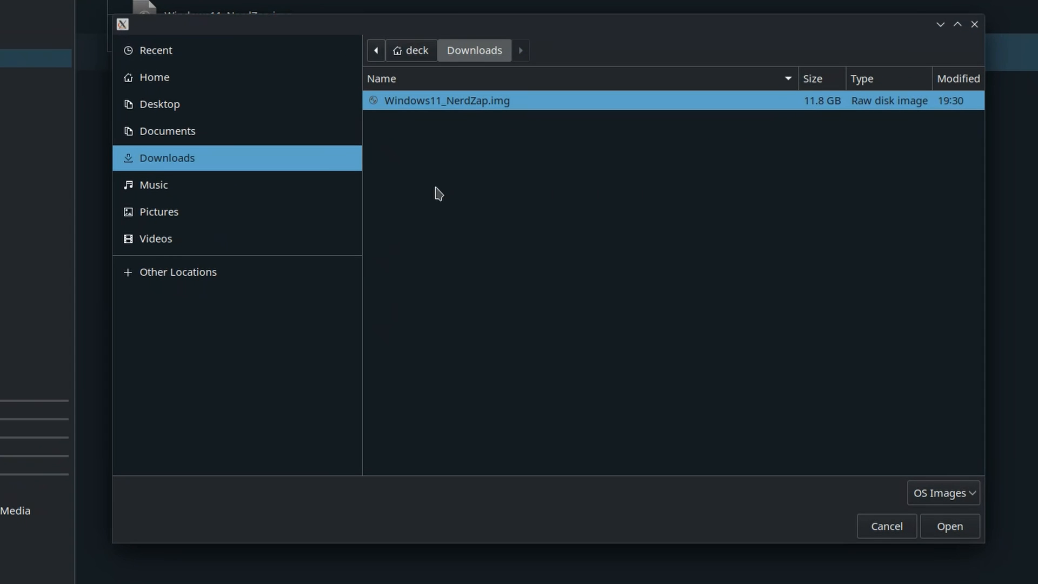
click(949, 525)
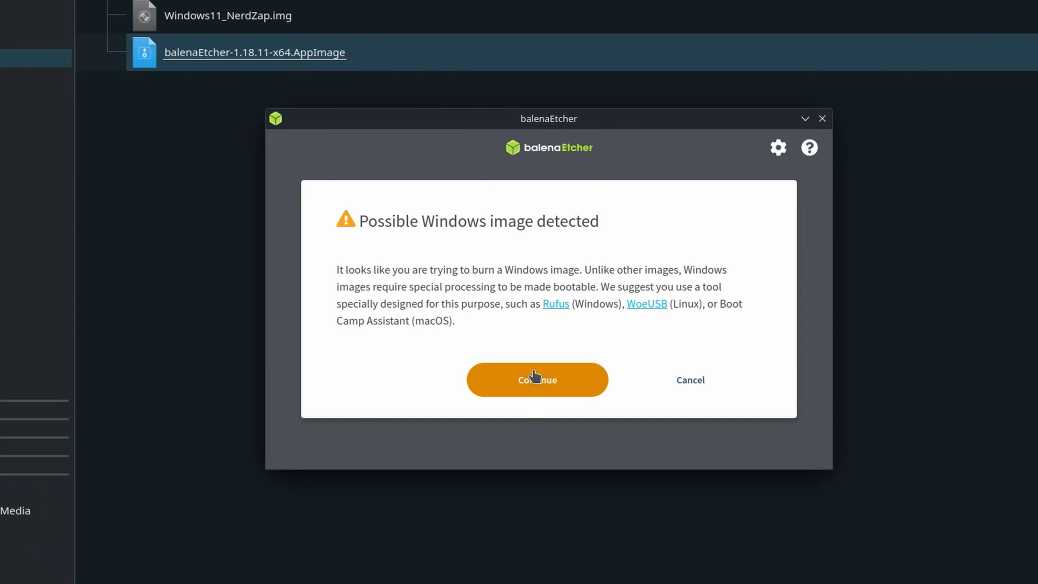
click(537, 379)
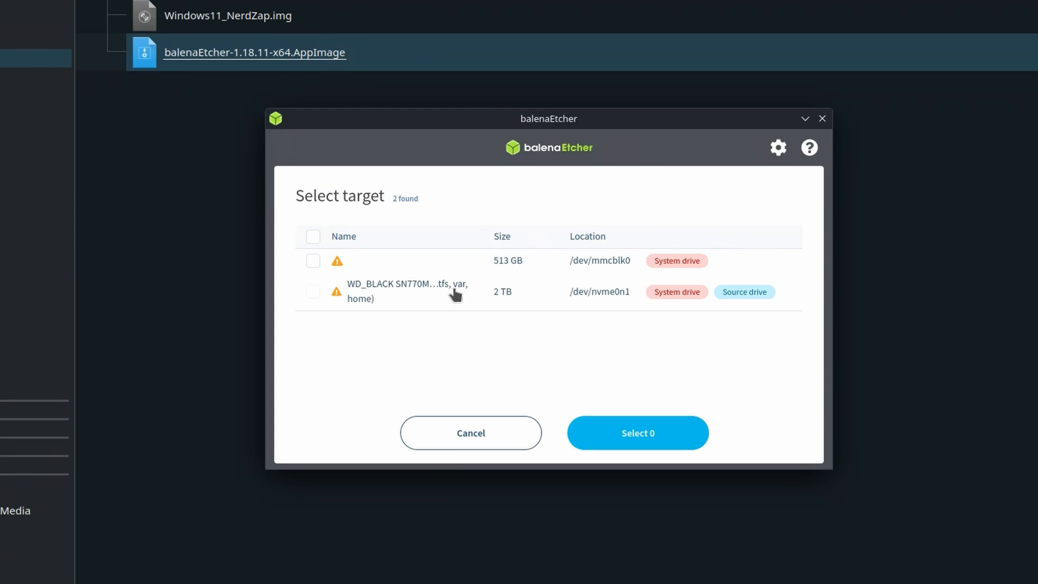
click(313, 260)
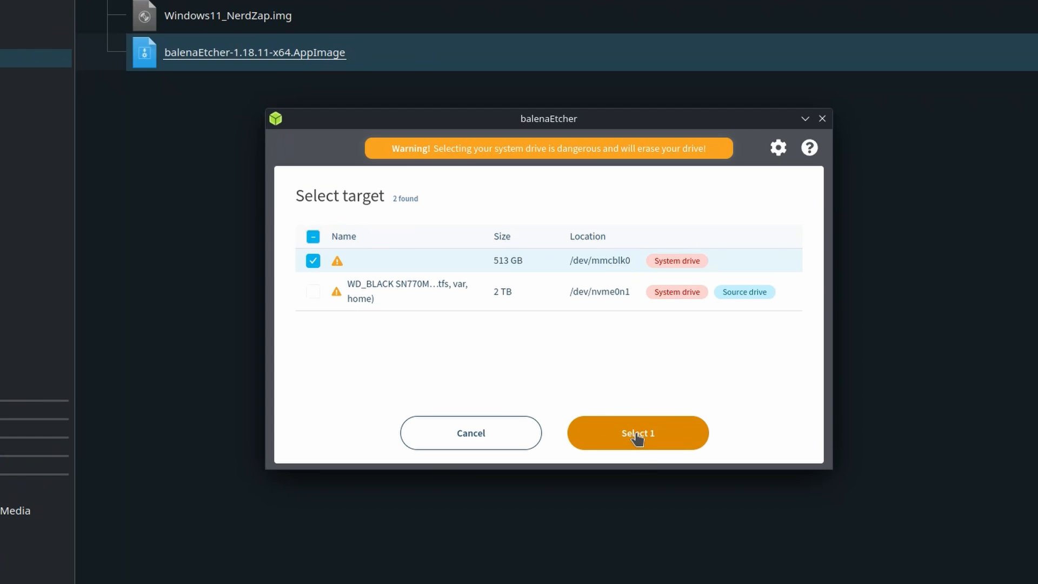
click(636, 433)
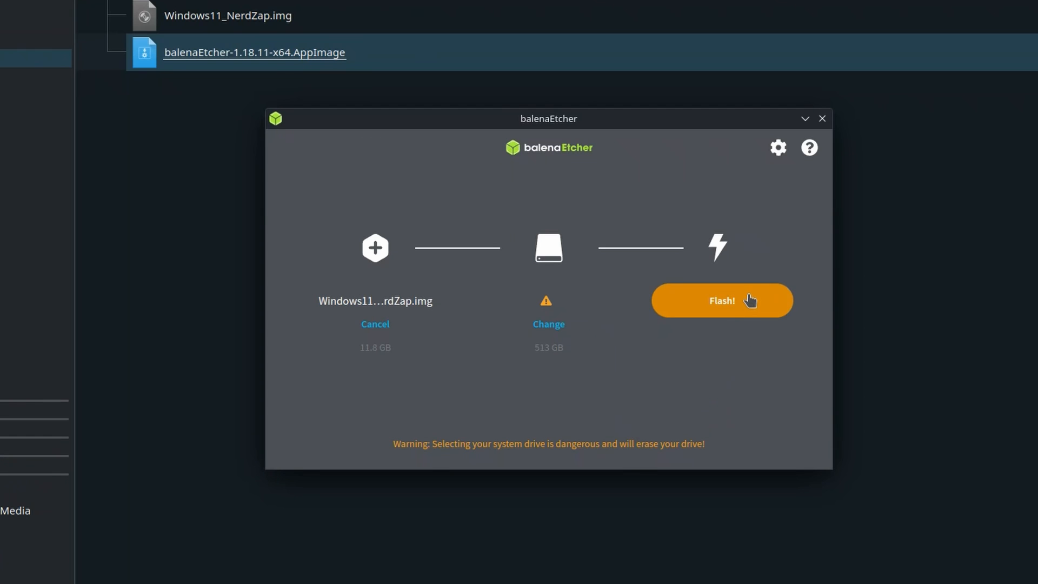
Flash the image to the 513 GB card, confirming the erase and authorizing with the password.
click(722, 300)
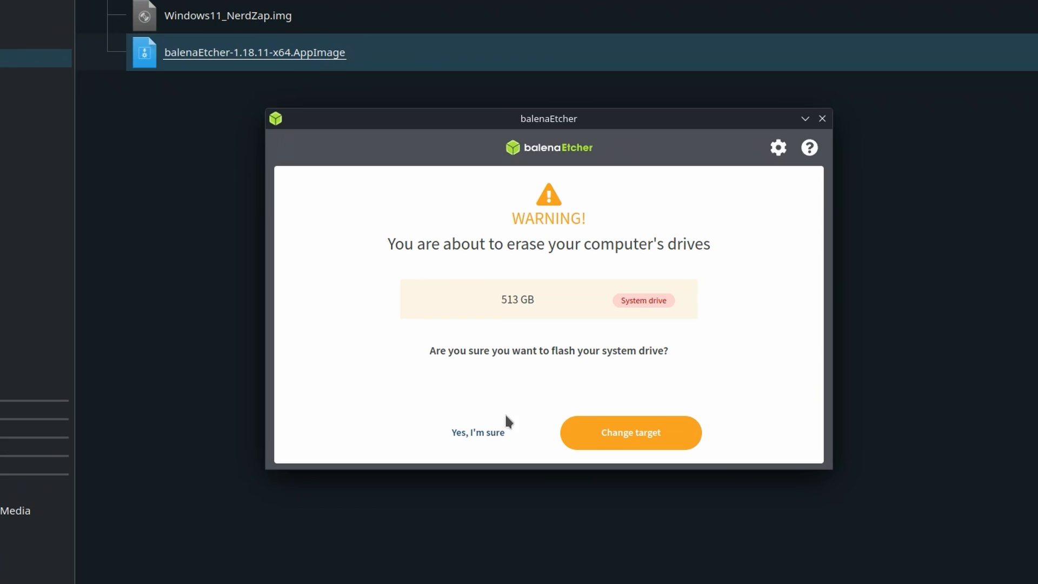
click(477, 433)
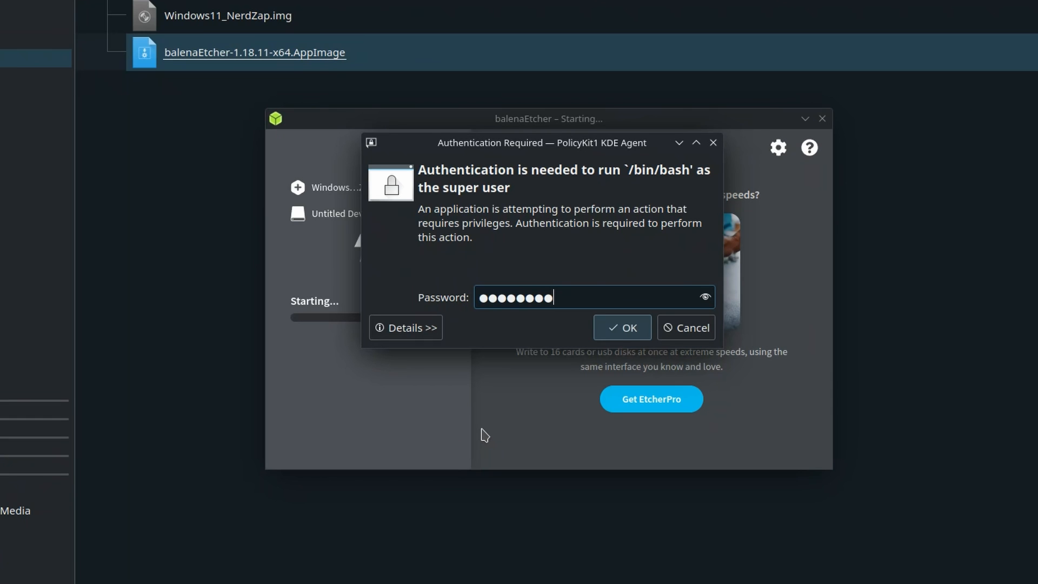
text(•)
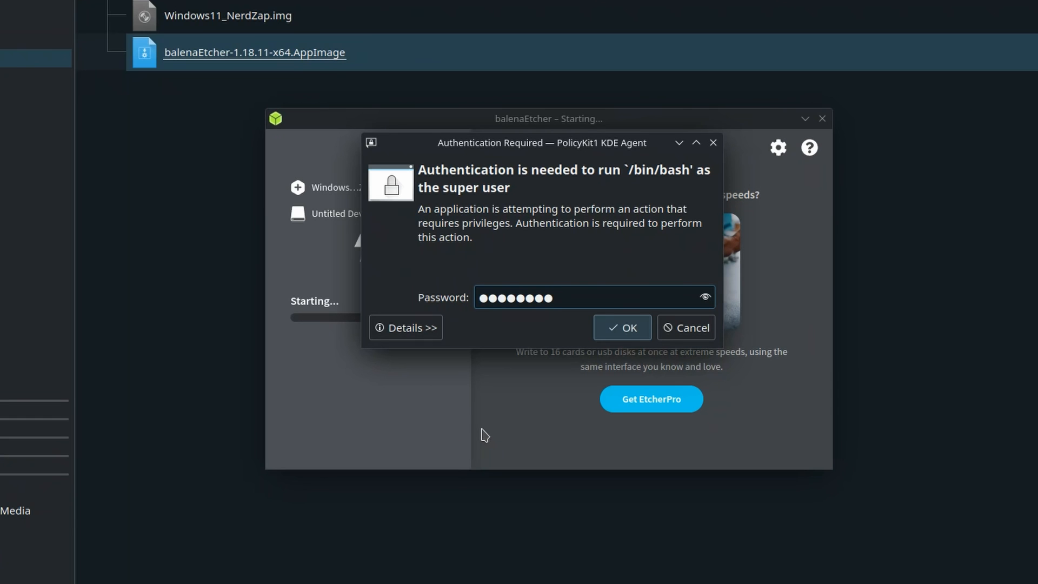
click(621, 327)
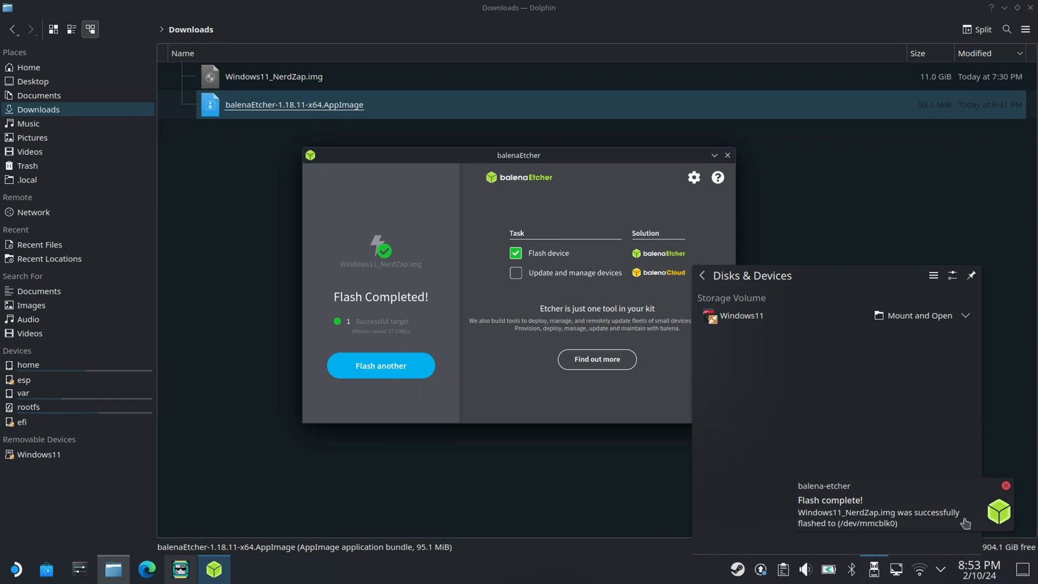
mouse_move(1011, 419)
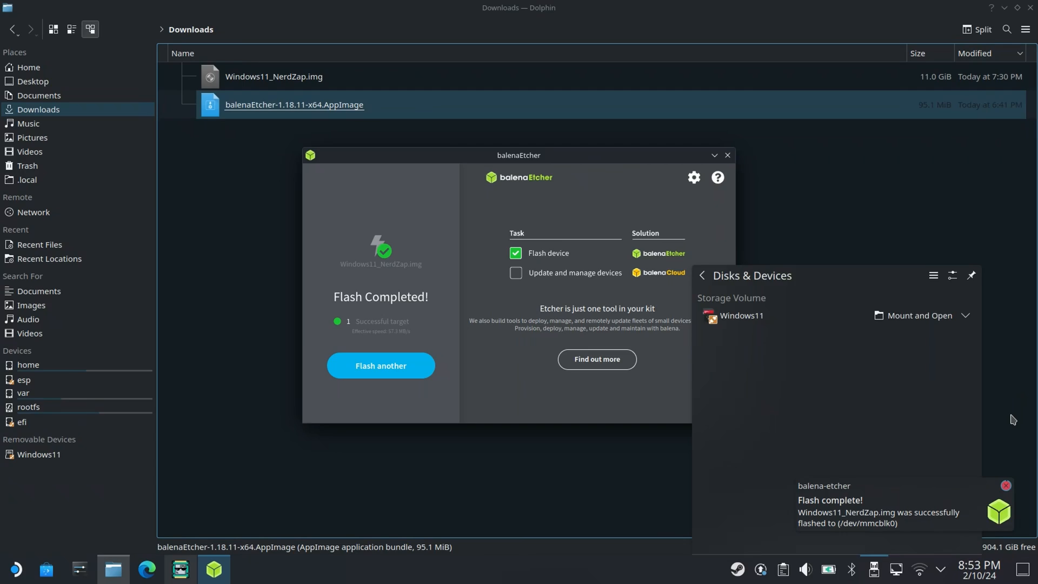
Shut down the Steam Deck from the Plasma application menu.
click(16, 568)
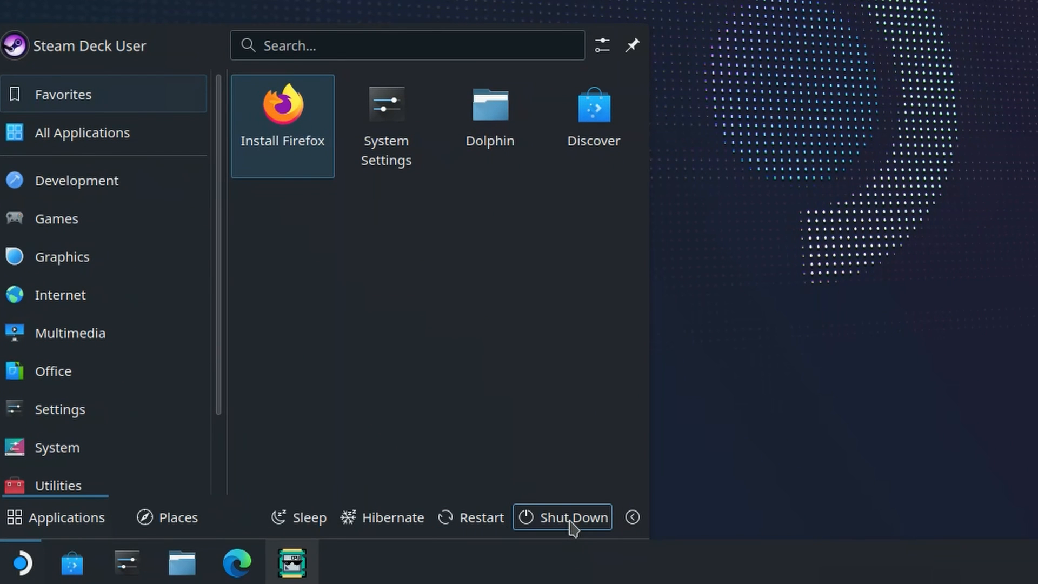
click(572, 517)
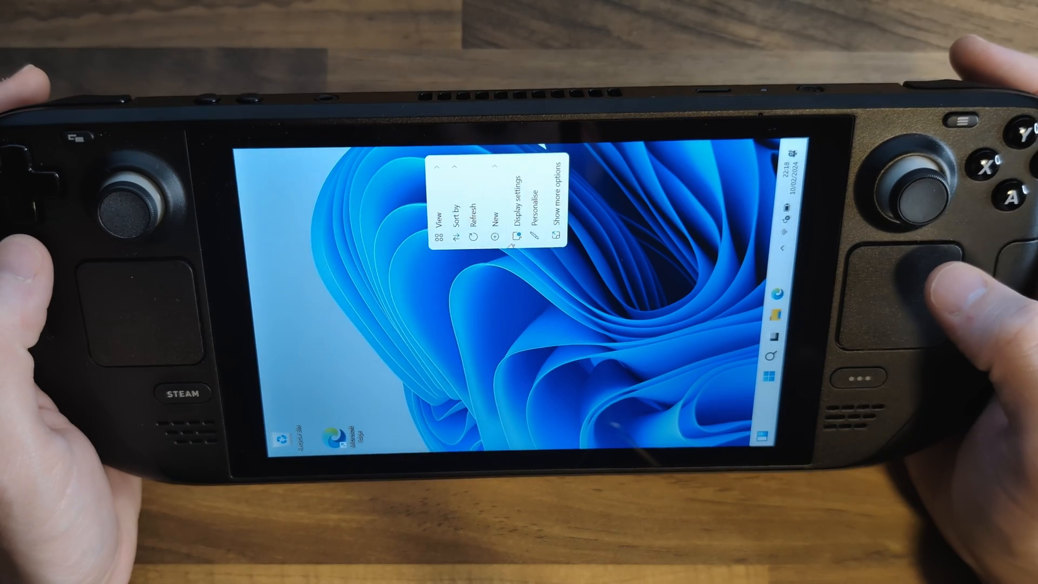
Switch the display orientation to Landscape in Display settings, then open Start.
click(495, 215)
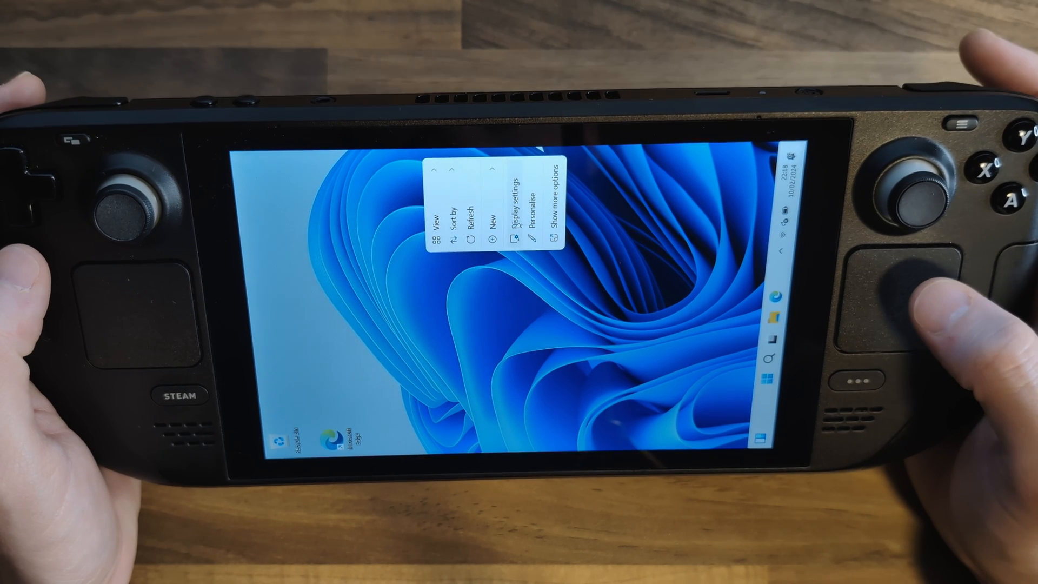
click(521, 218)
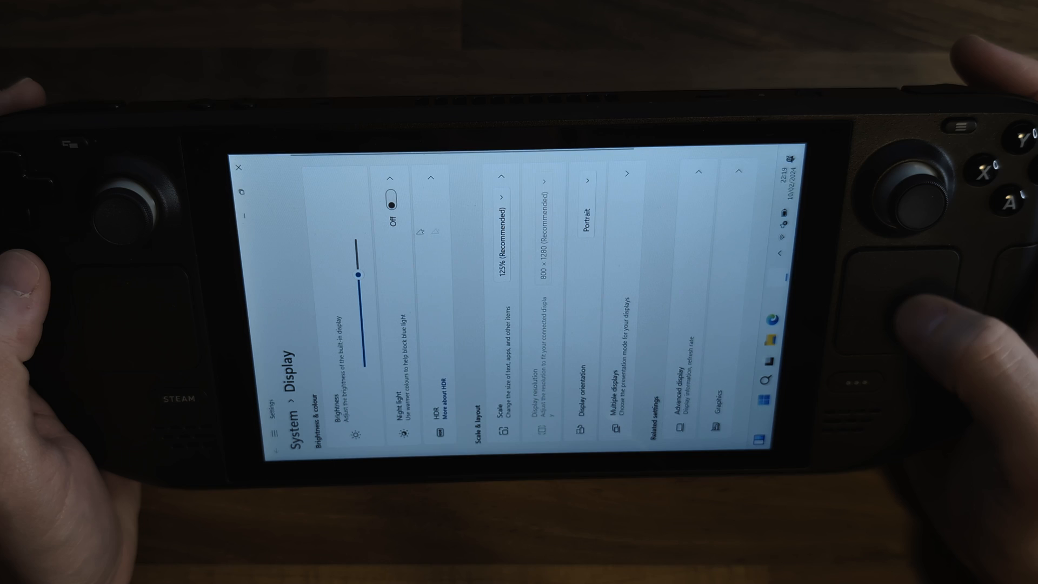
click(589, 198)
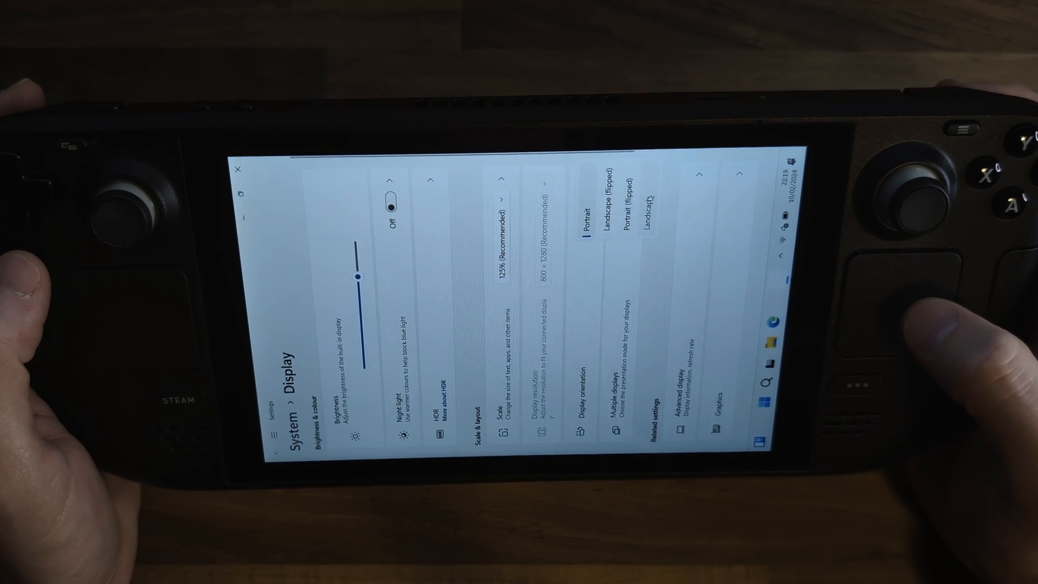
click(649, 224)
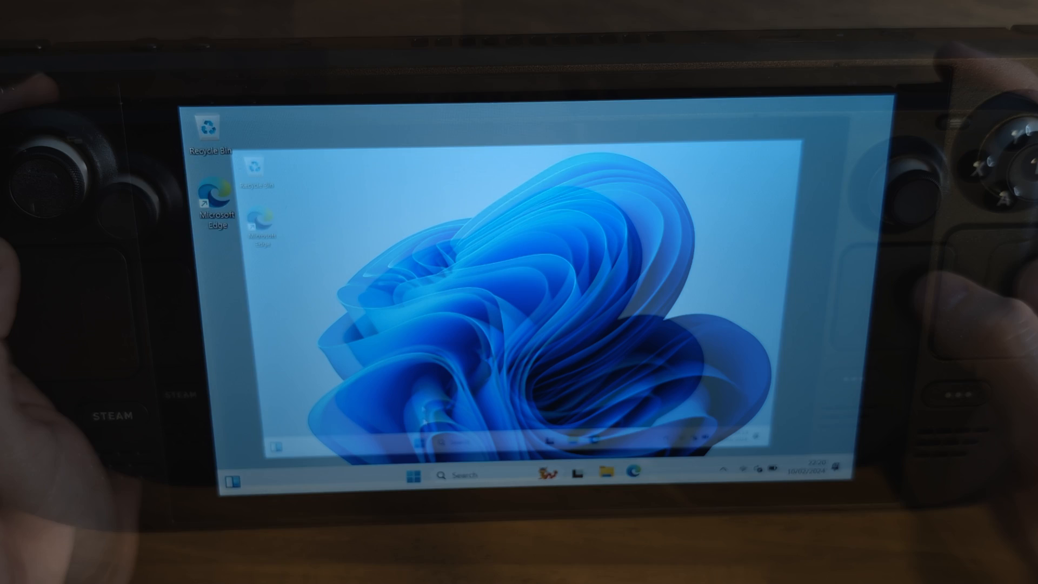
click(413, 475)
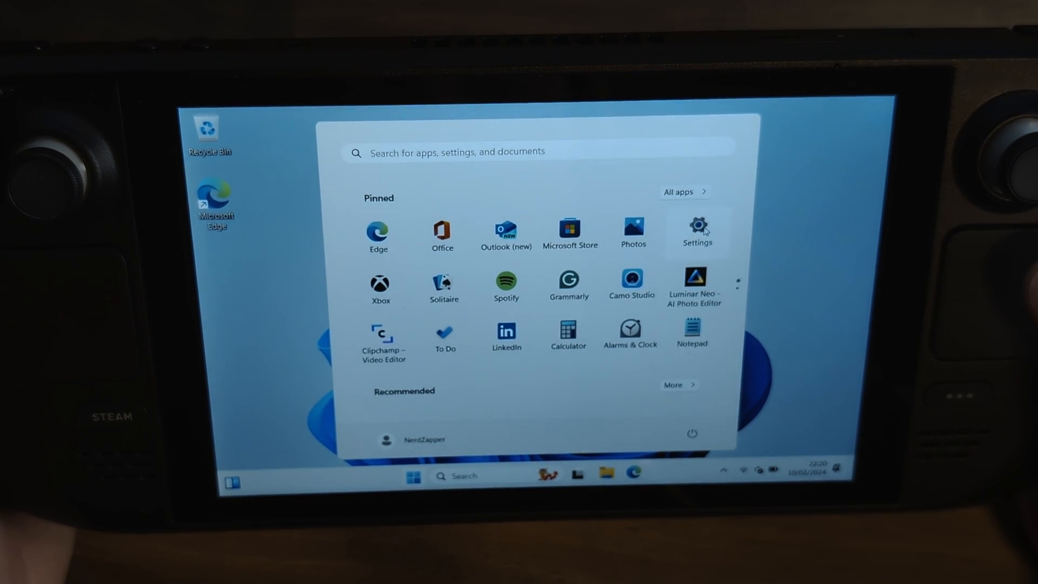
click(695, 233)
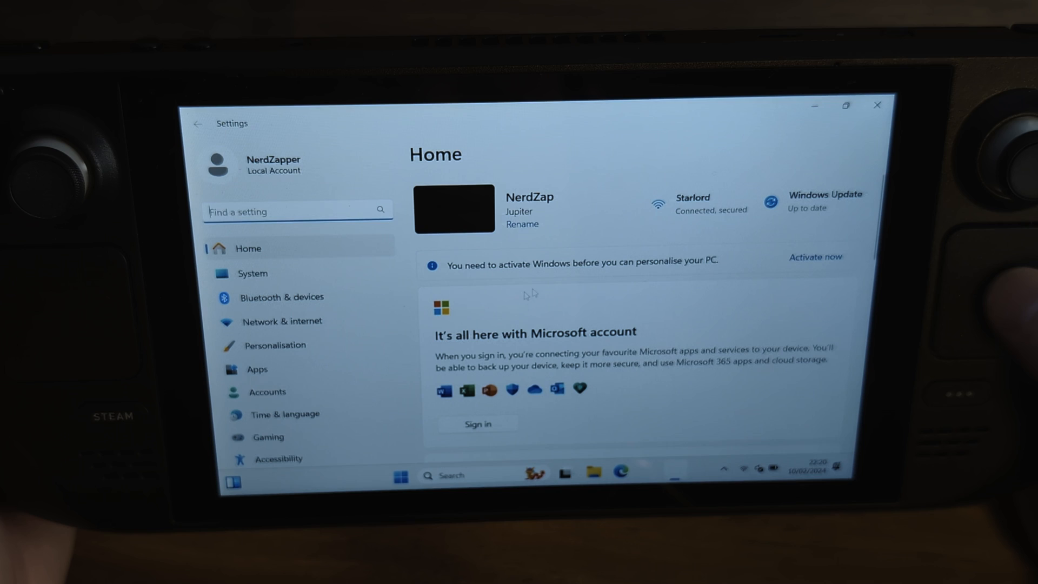
Go to Time & language > Typing and expand the Touch keyboard section.
click(281, 413)
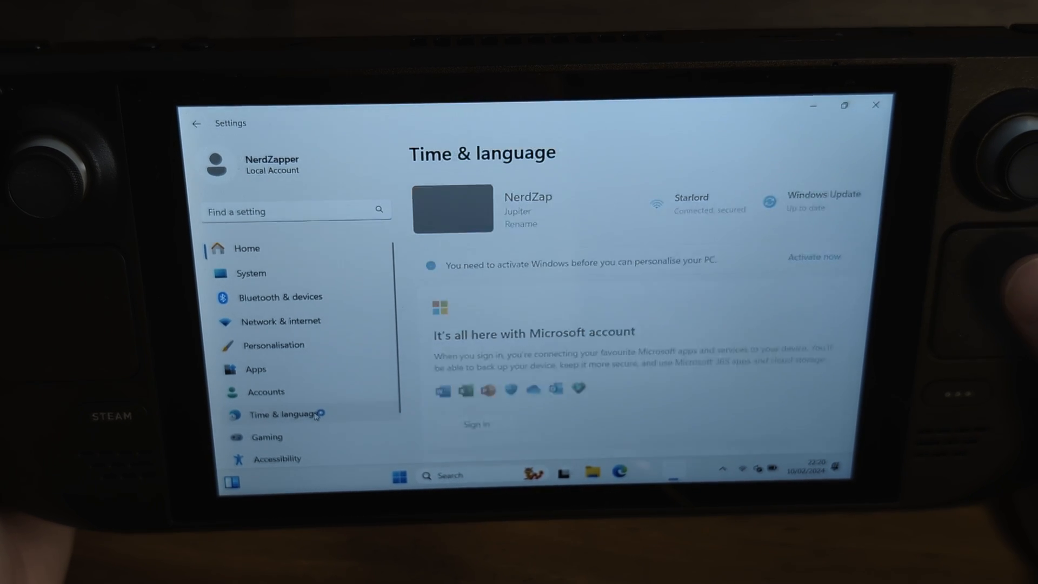
click(285, 413)
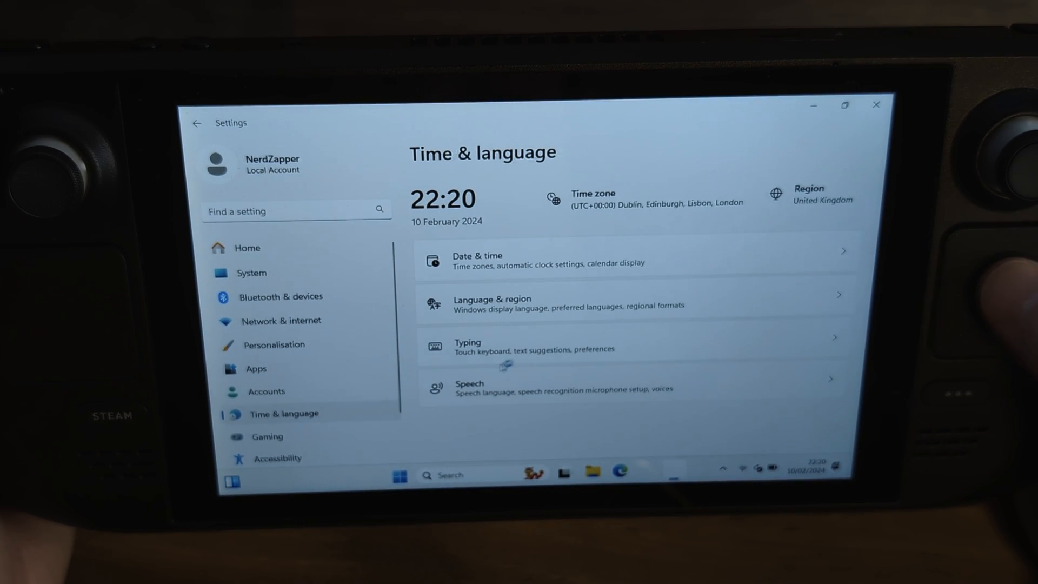
click(467, 346)
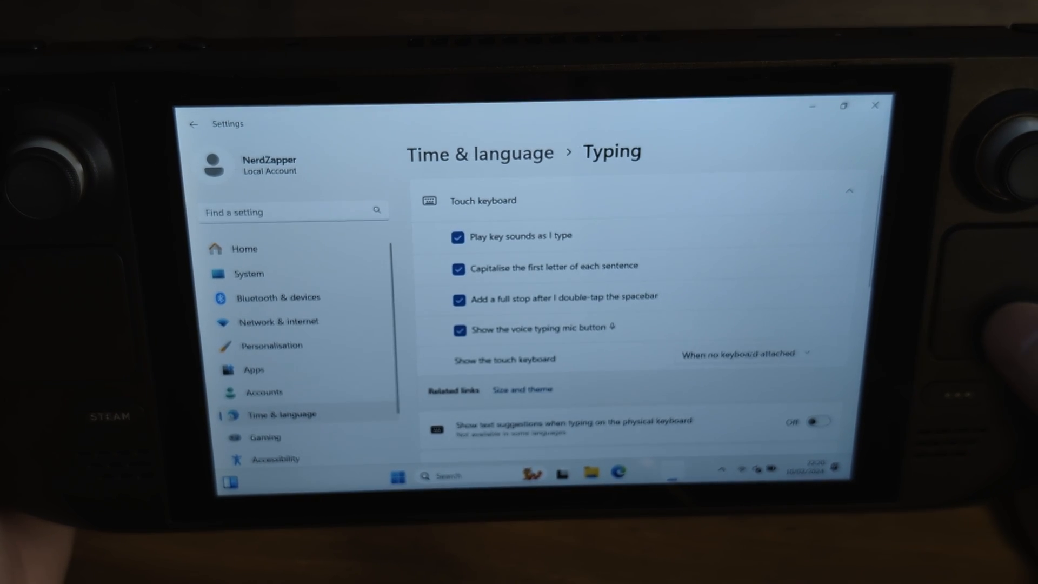
click(747, 353)
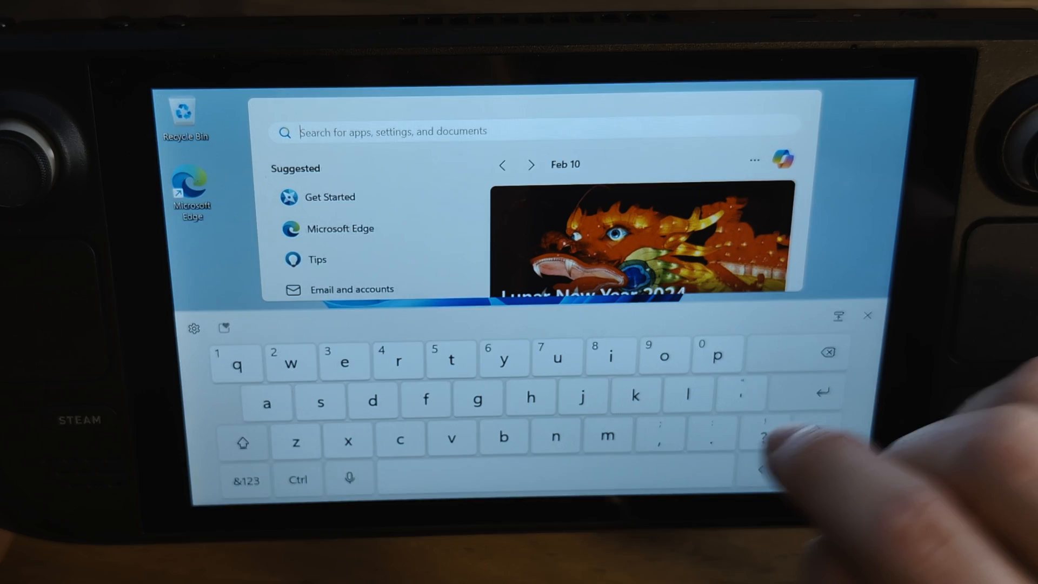
Search Start with the touch keyboard and launch Computer Management from the results.
text(co)
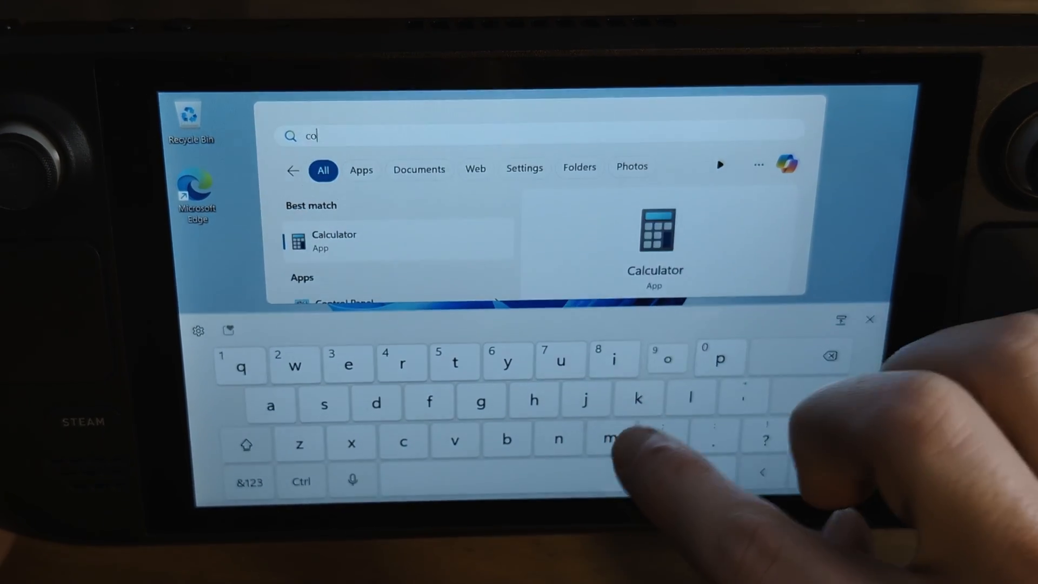
text(component Services)
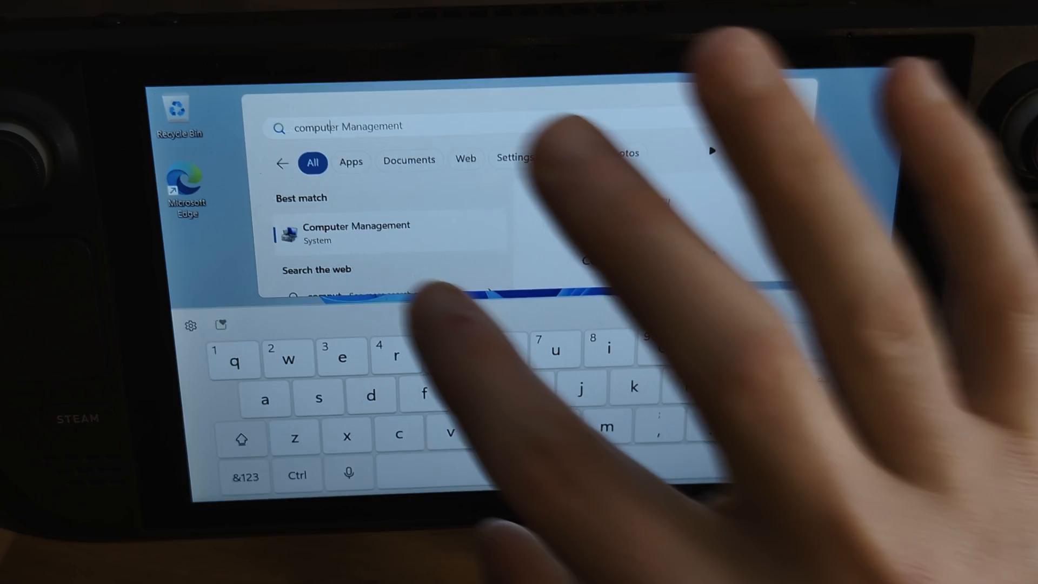
click(355, 232)
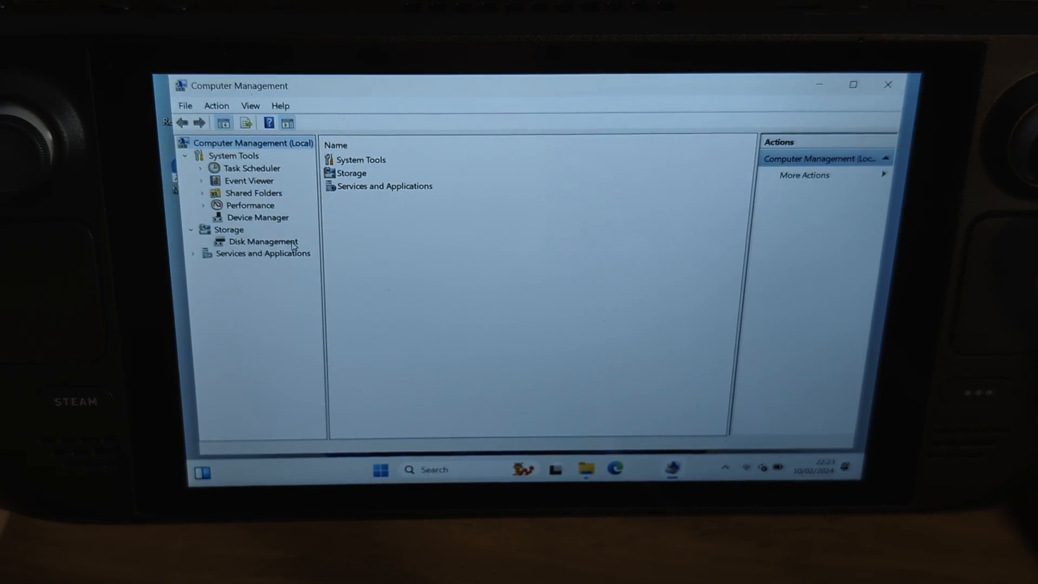
Extend Windows11 (C:) over all unallocated space in Disk Management, making it 477.12 GB.
click(263, 241)
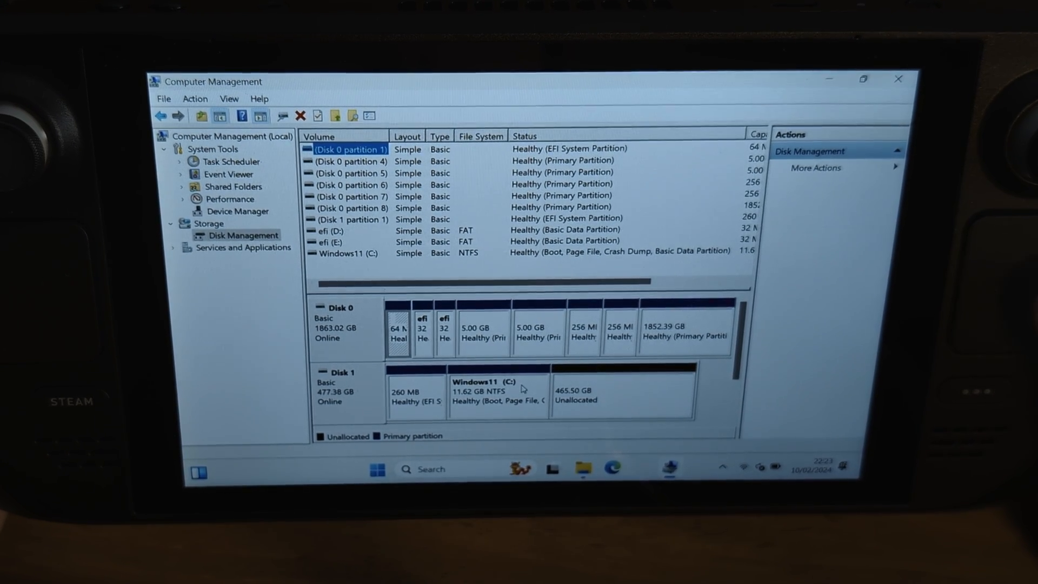
click(496, 390)
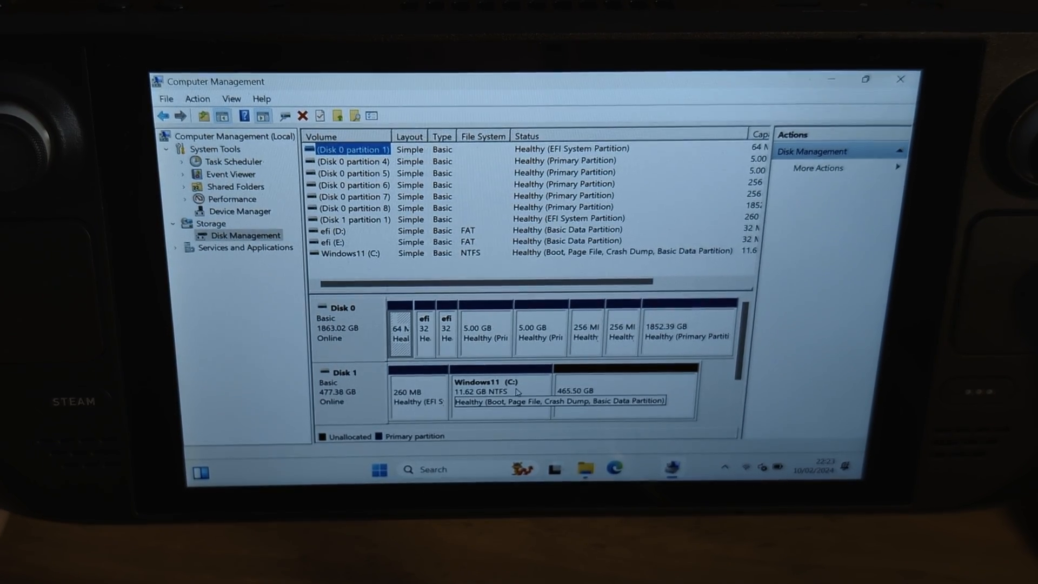
right_click(499, 390)
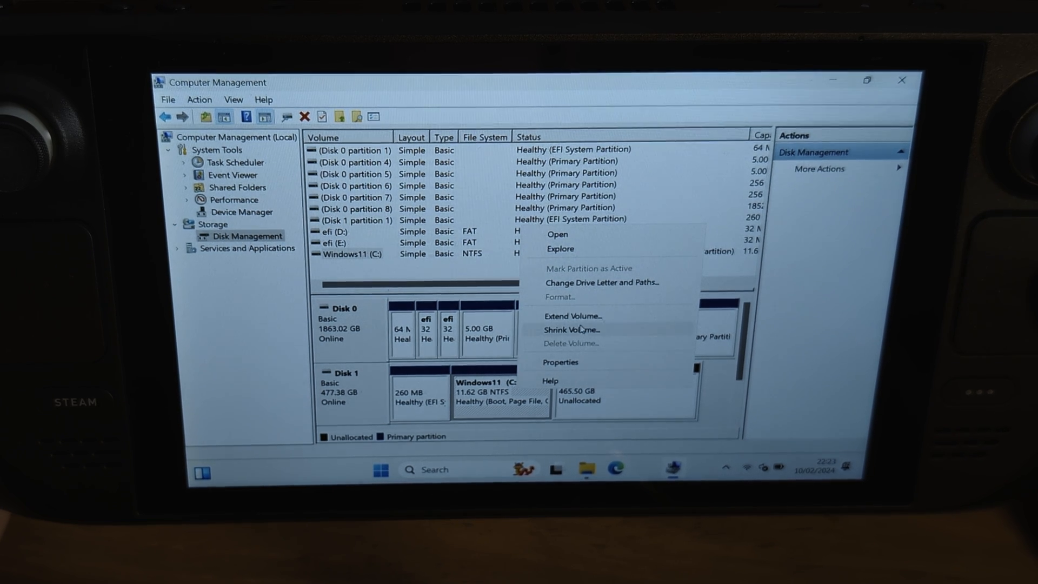
click(571, 316)
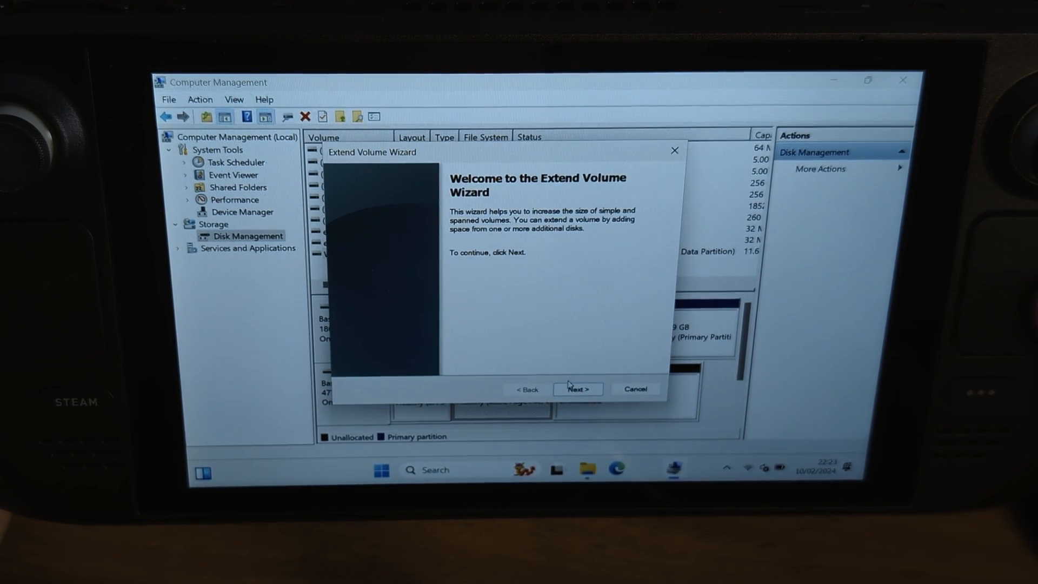
click(577, 388)
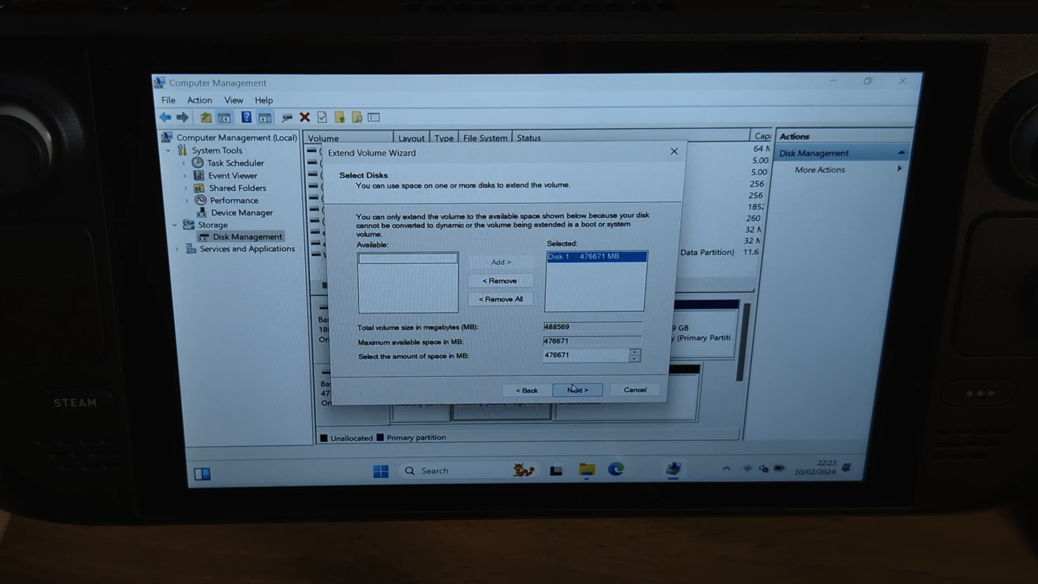
click(575, 389)
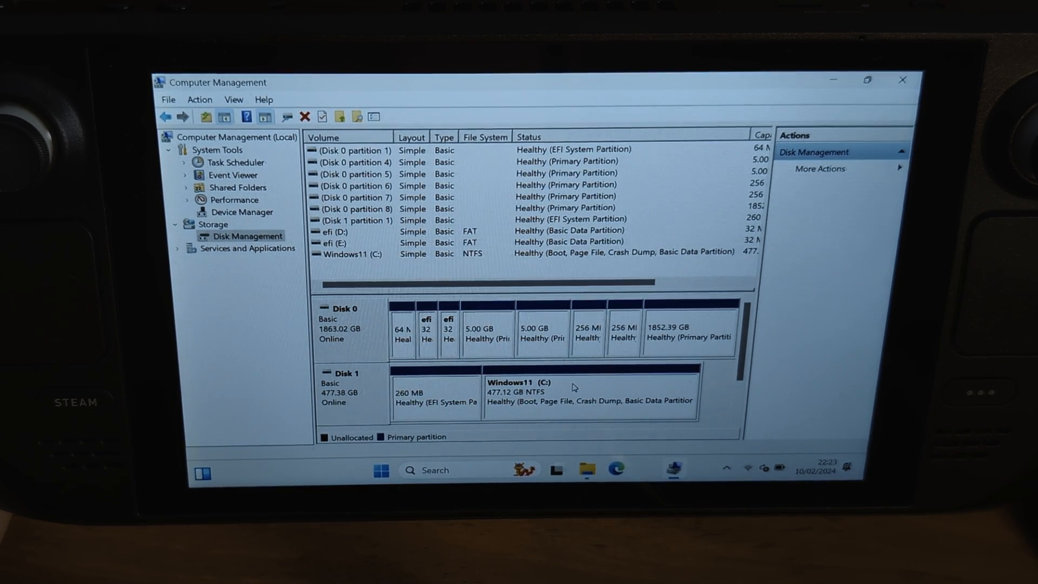
click(513, 331)
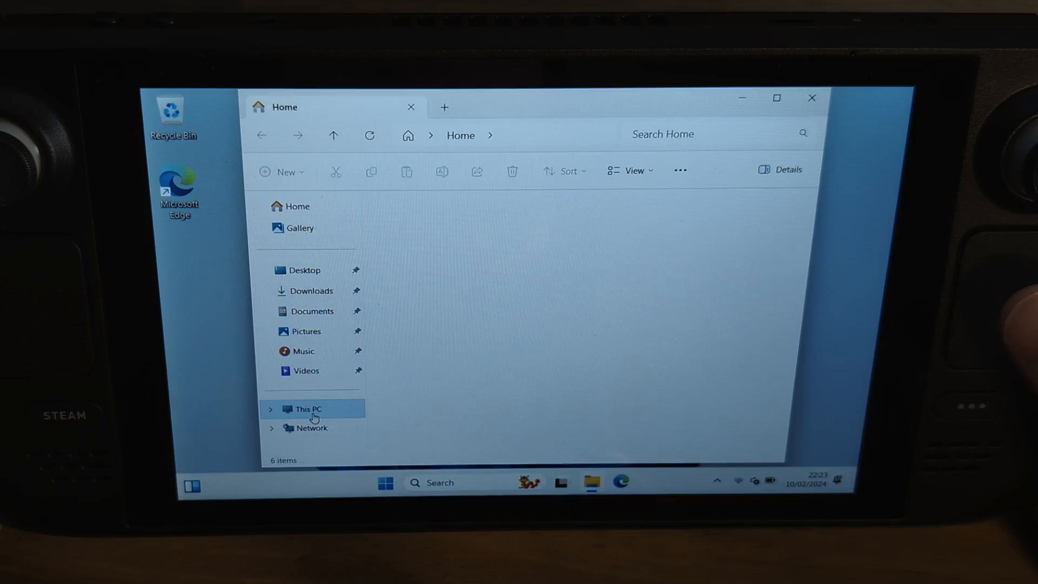
Extract the Steam Deck driver zip in Downloads and run RTBlueR's InstallDriver as administrator.
click(307, 408)
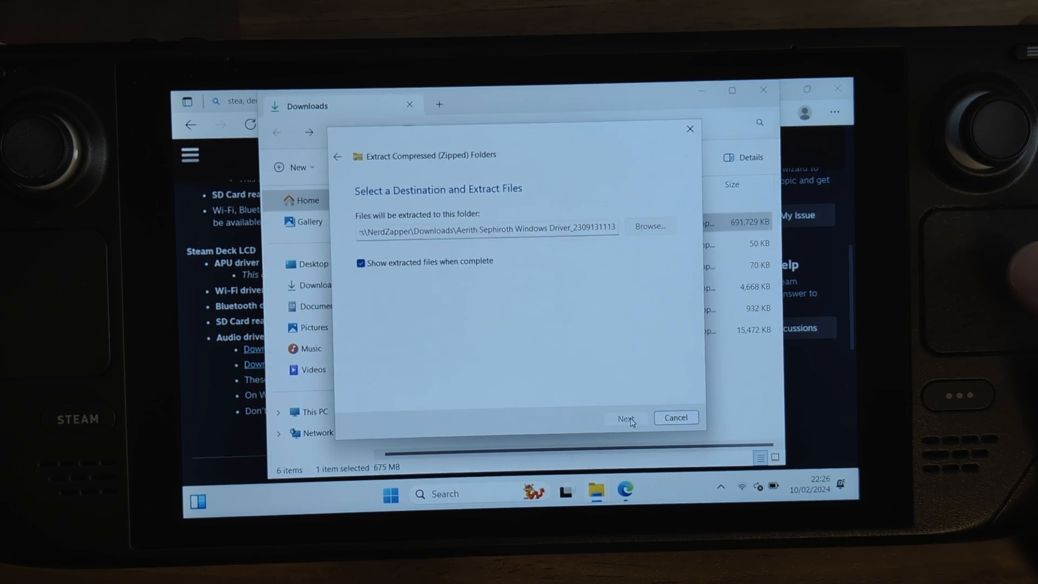
click(625, 418)
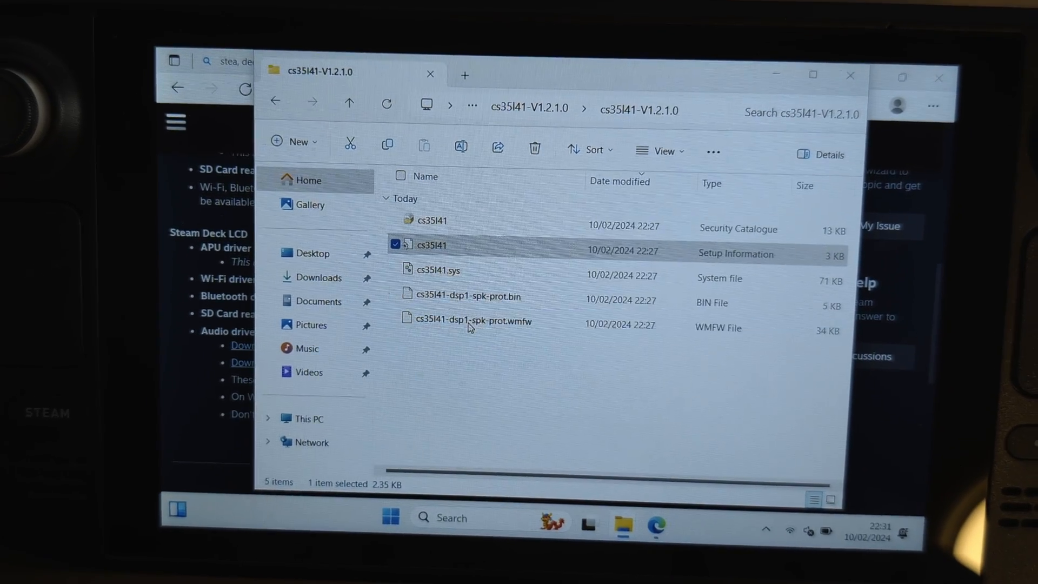
double_click(431, 245)
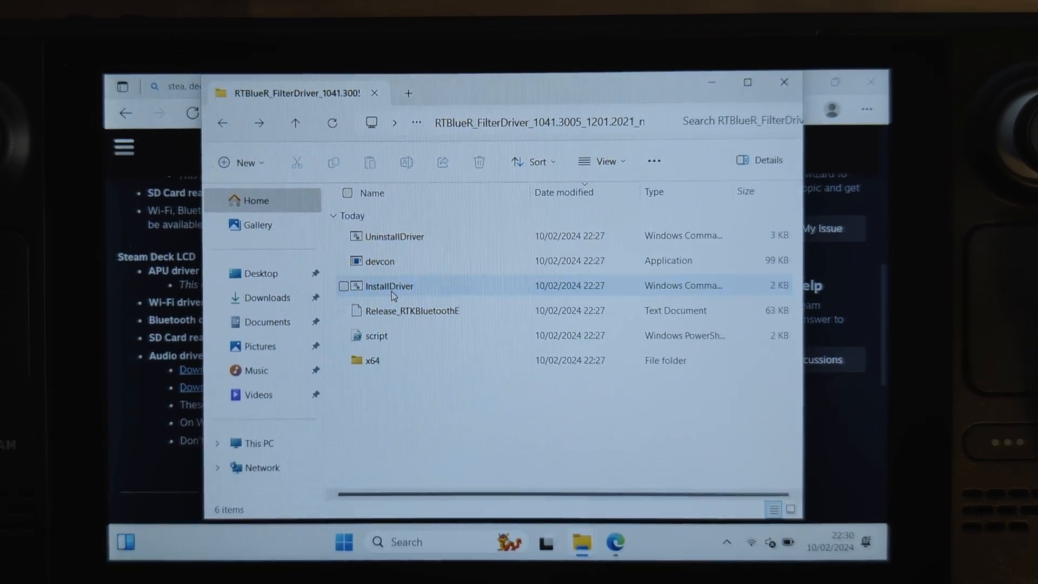
right_click(387, 286)
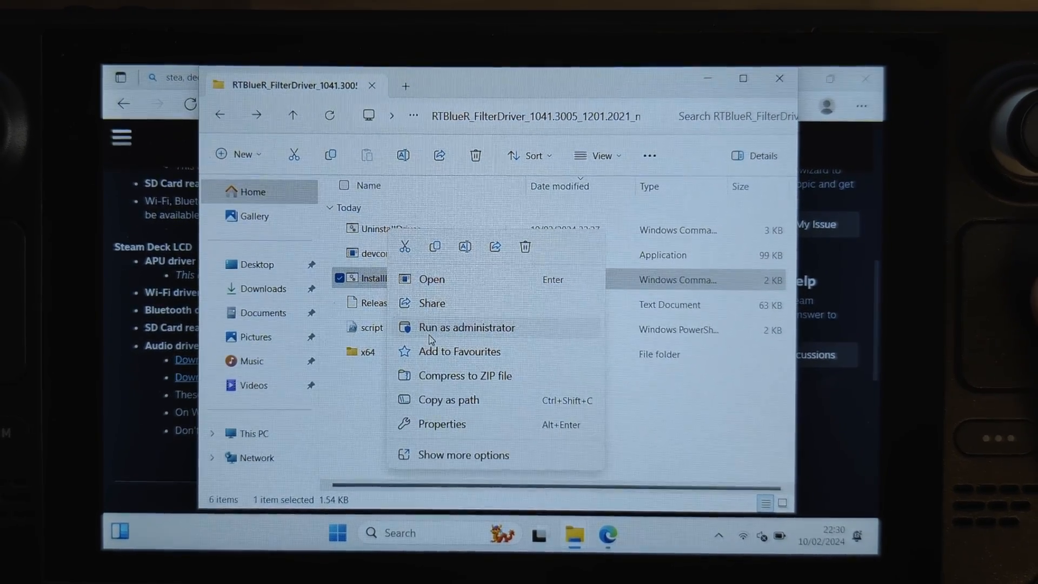
click(466, 327)
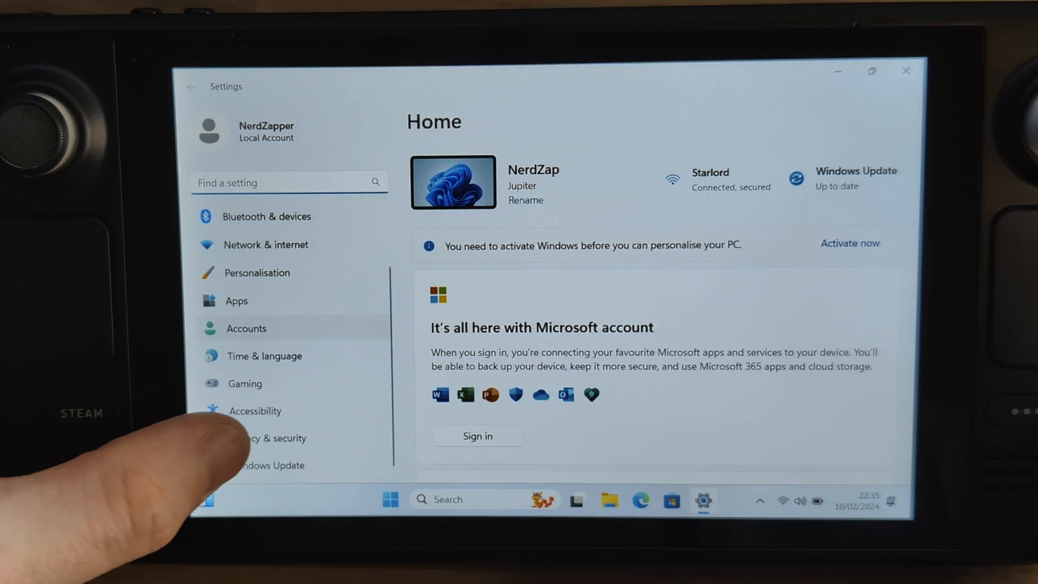
Check for updates on the Windows Update page, which reports none available.
click(270, 465)
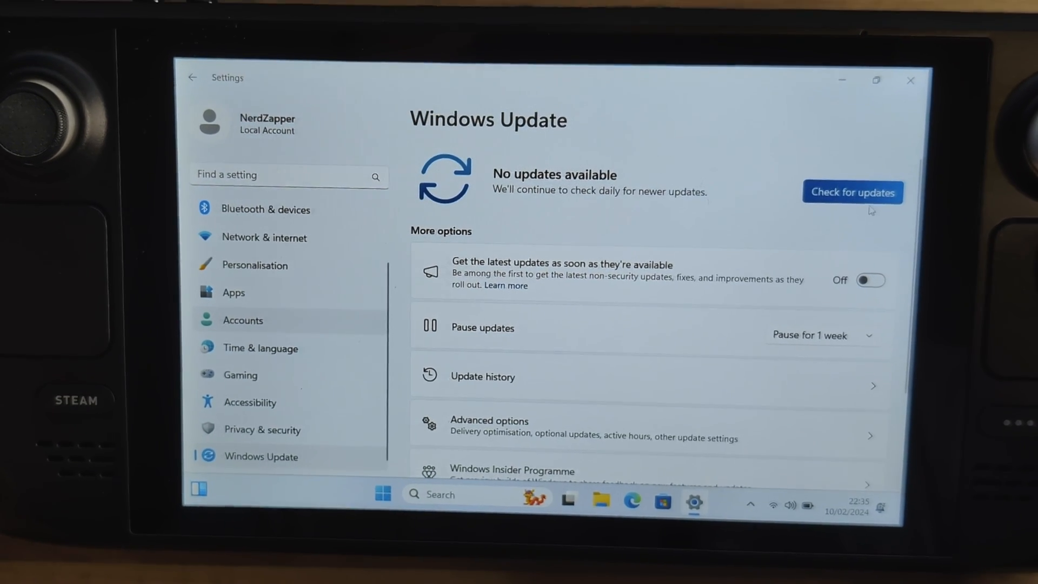
click(852, 192)
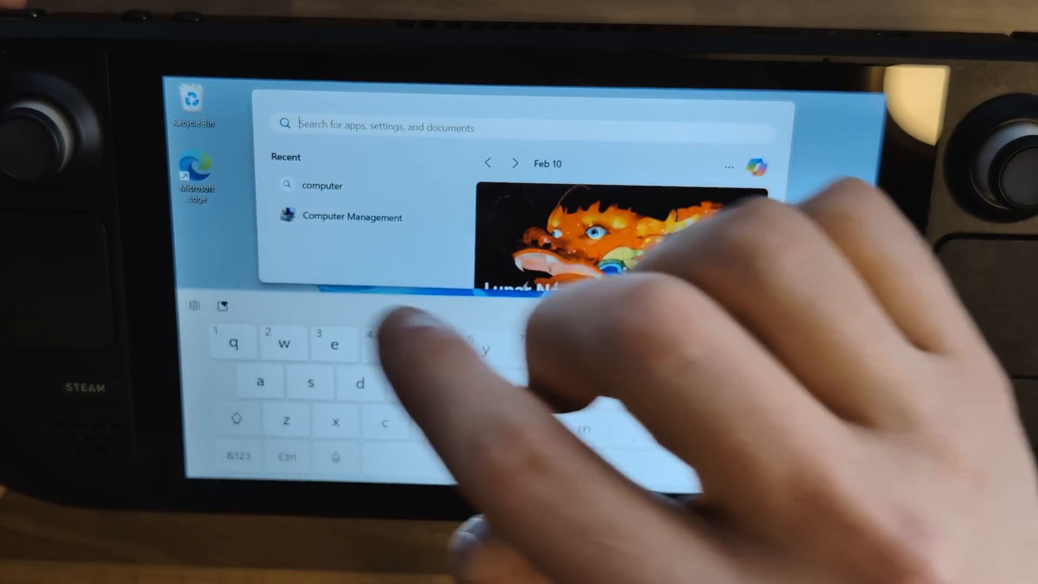
Show the touch keyboard's layout options: Default, Small, Split and Traditional.
click(195, 306)
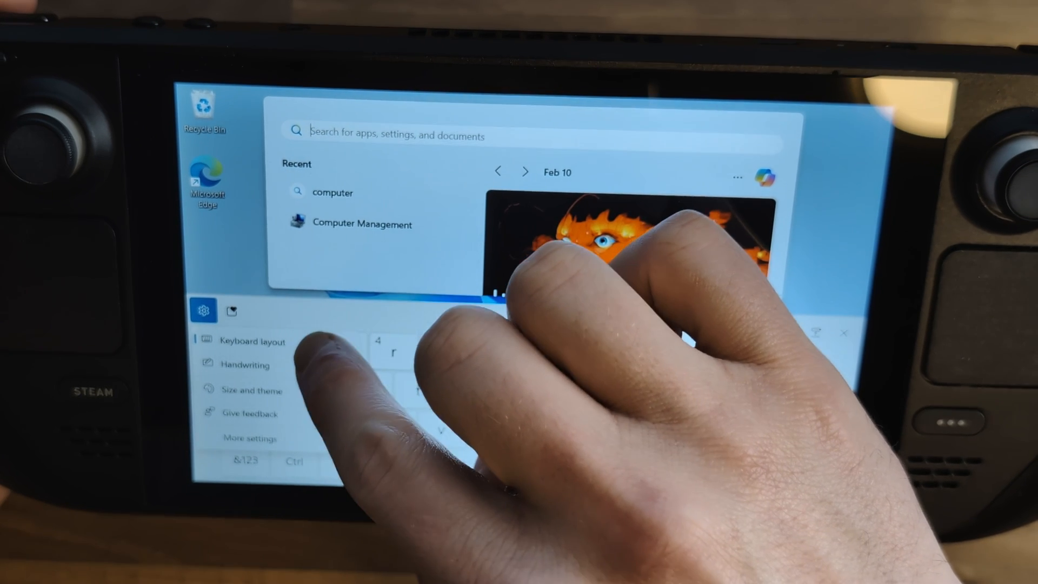
click(251, 340)
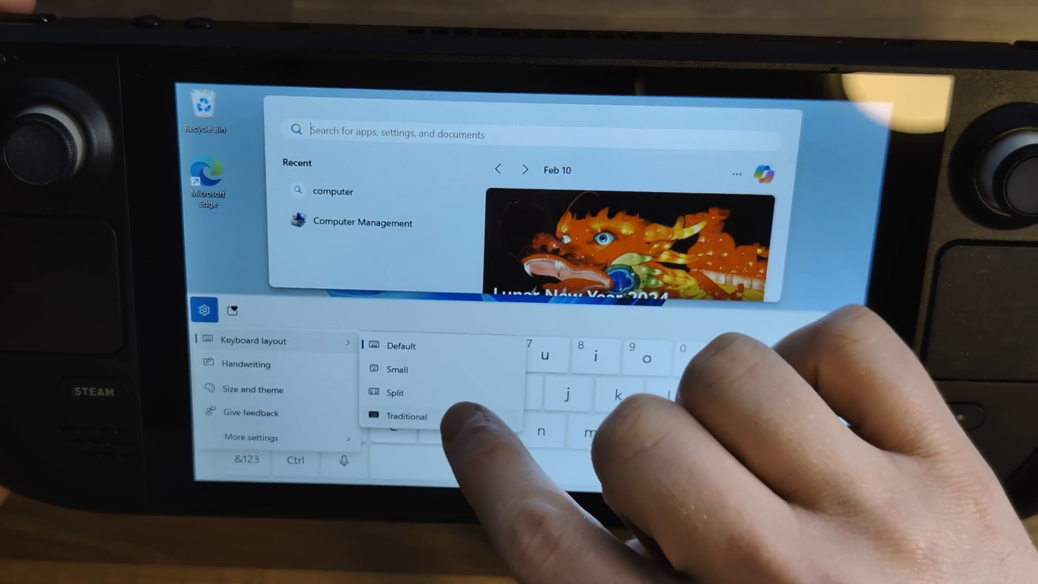